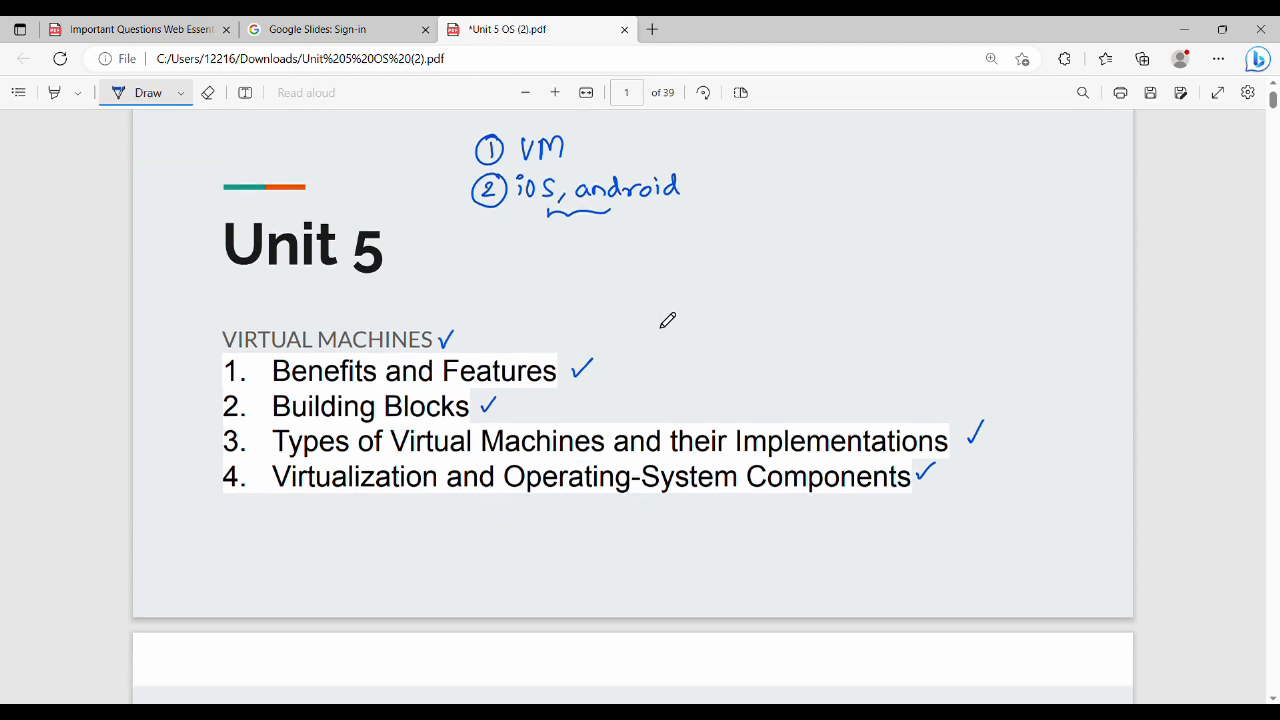
- Scroll to the rooms slide and ink "Arun" and "Single" above the single-bed photo
scroll("down", 3)
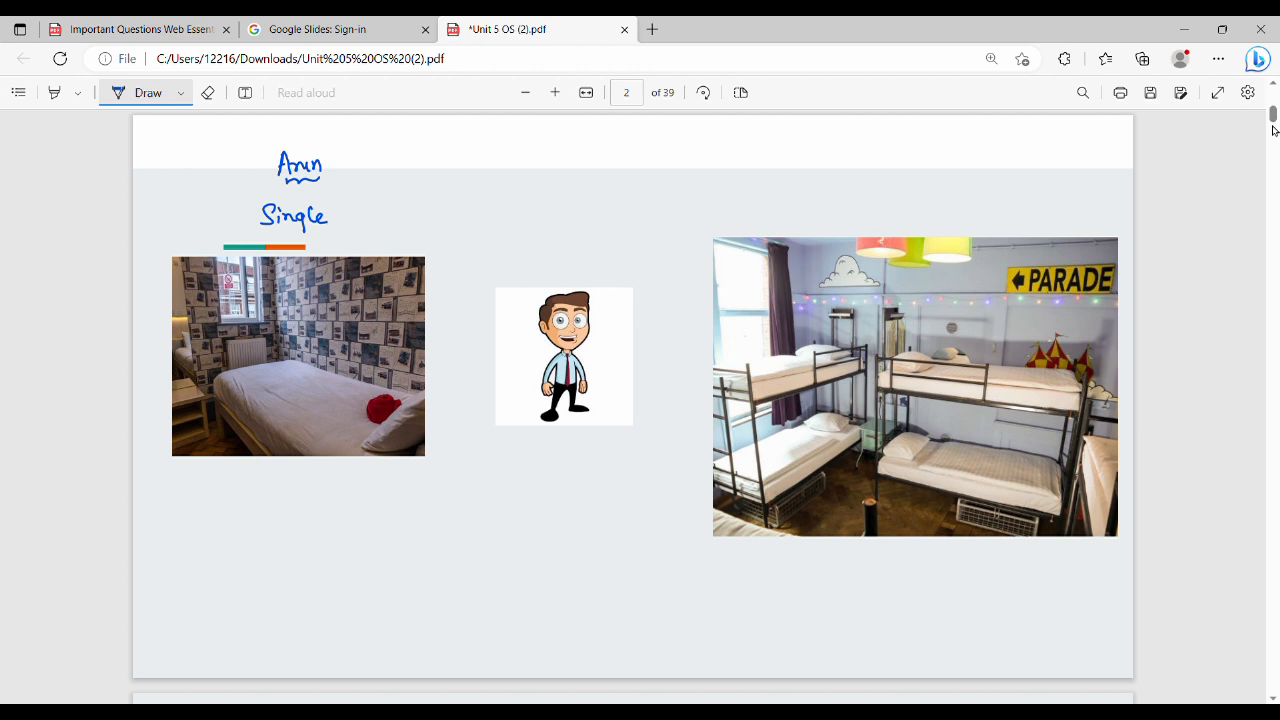
- Ink "Windows", "H/W", the four roommates with their OSes, and "Hostel Warden" on the slide
left_click_drag(528, 448, 572, 448)
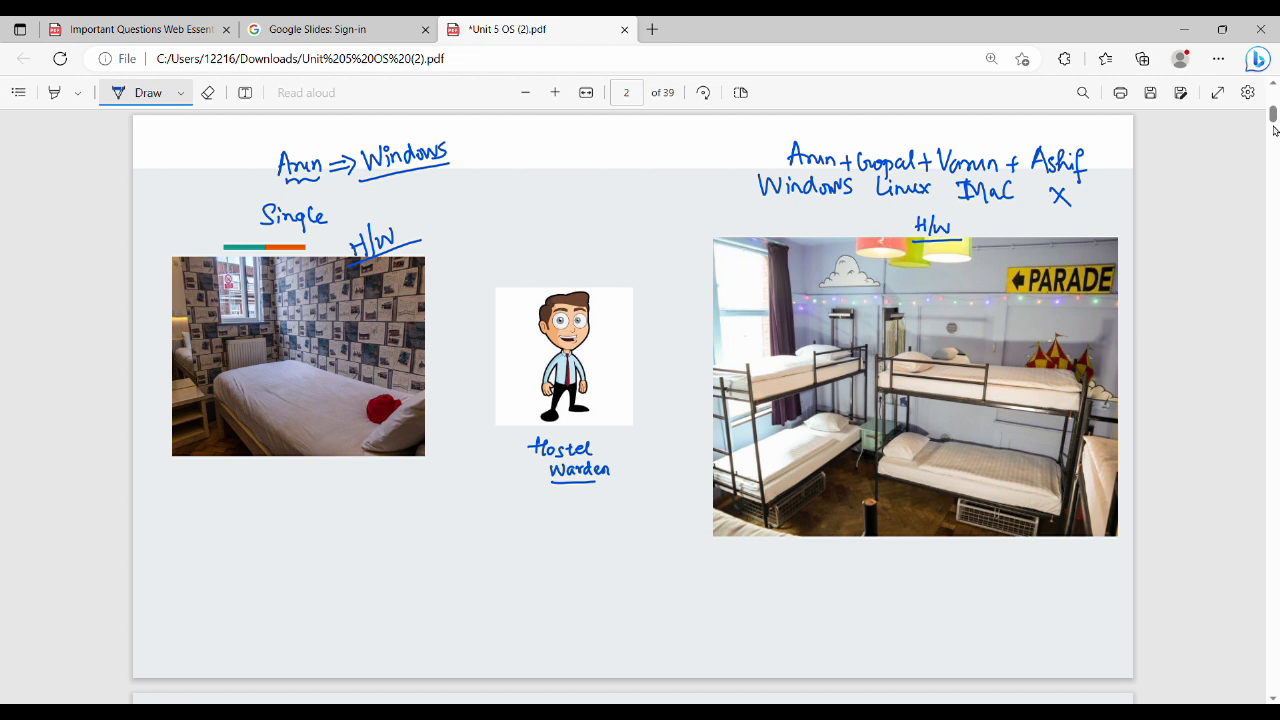
- Ink "(host)" beside H/W, "VMM" above the warden and "VM" above the dorm
left_click_drag(524, 250, 624, 284)
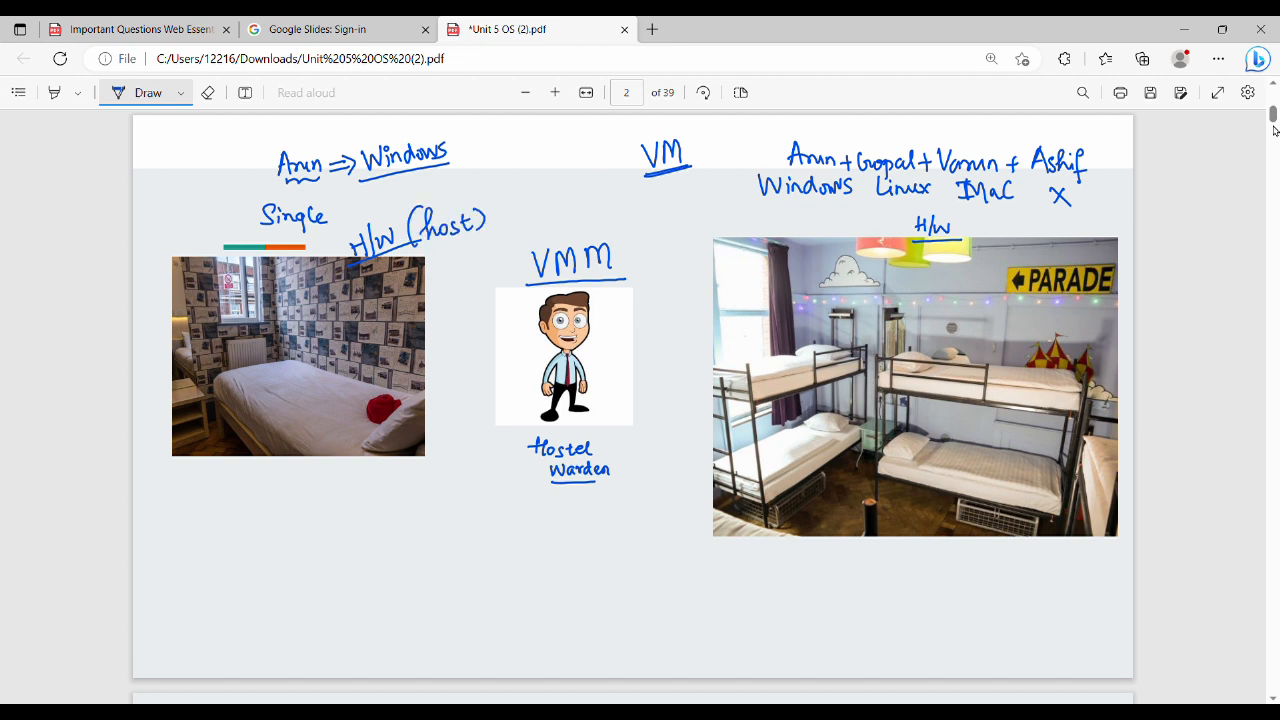
- Scroll to the System Models diagram and circle processes, kernel, hardware, ticking VM1–VM3
scroll("down", 3)
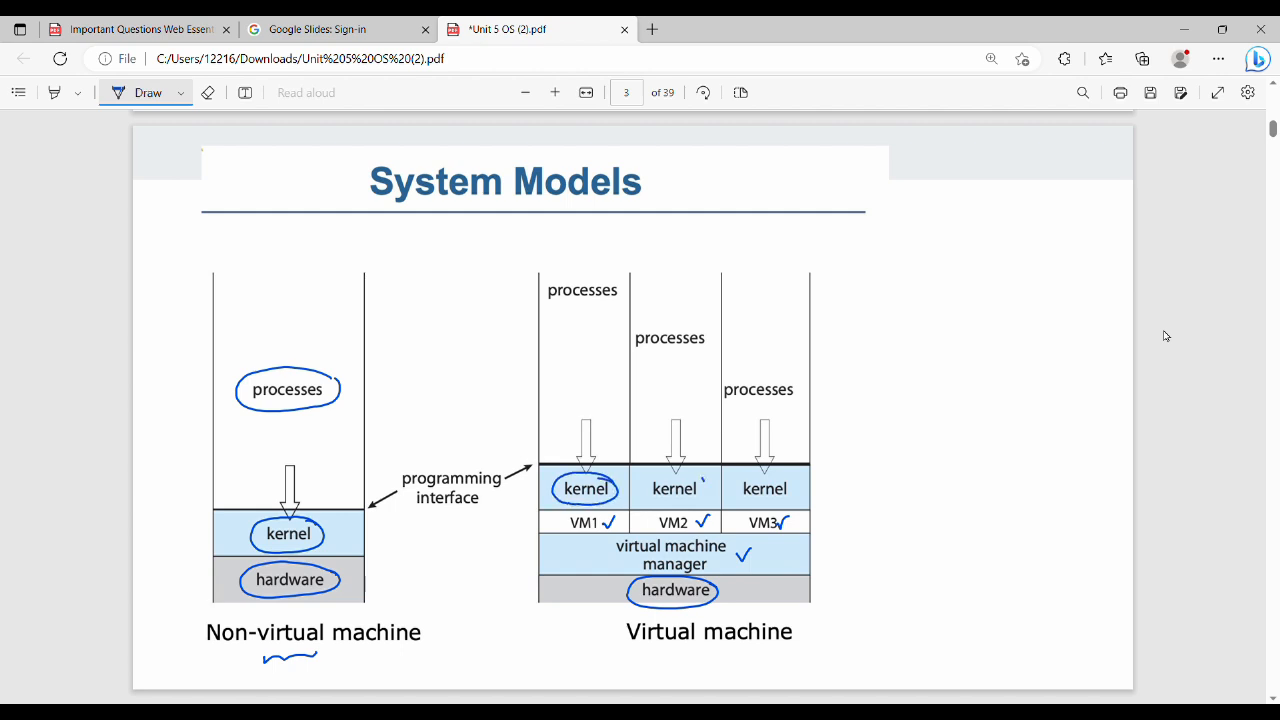
scroll("down", 3)
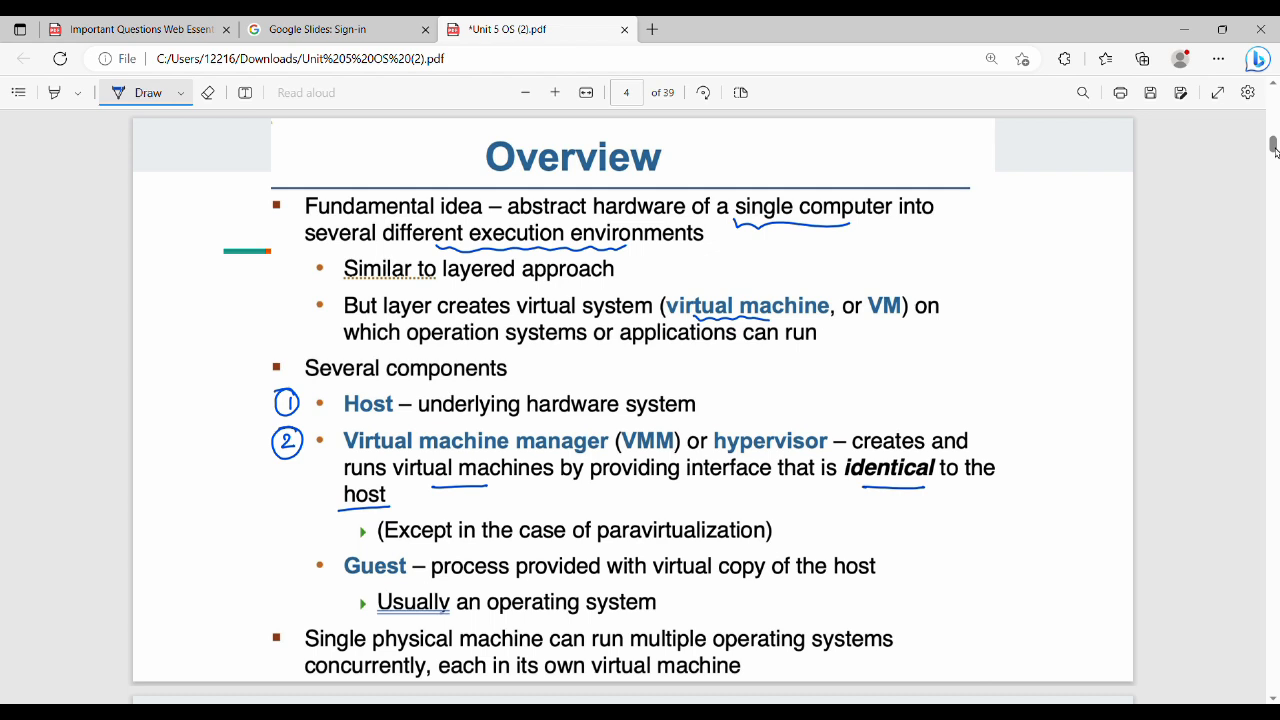
- Circle 1, 2, 3 beside Host, VMM, Guest and draw an arrow at the last bullet
left_click_drag(280, 576, 236, 642)
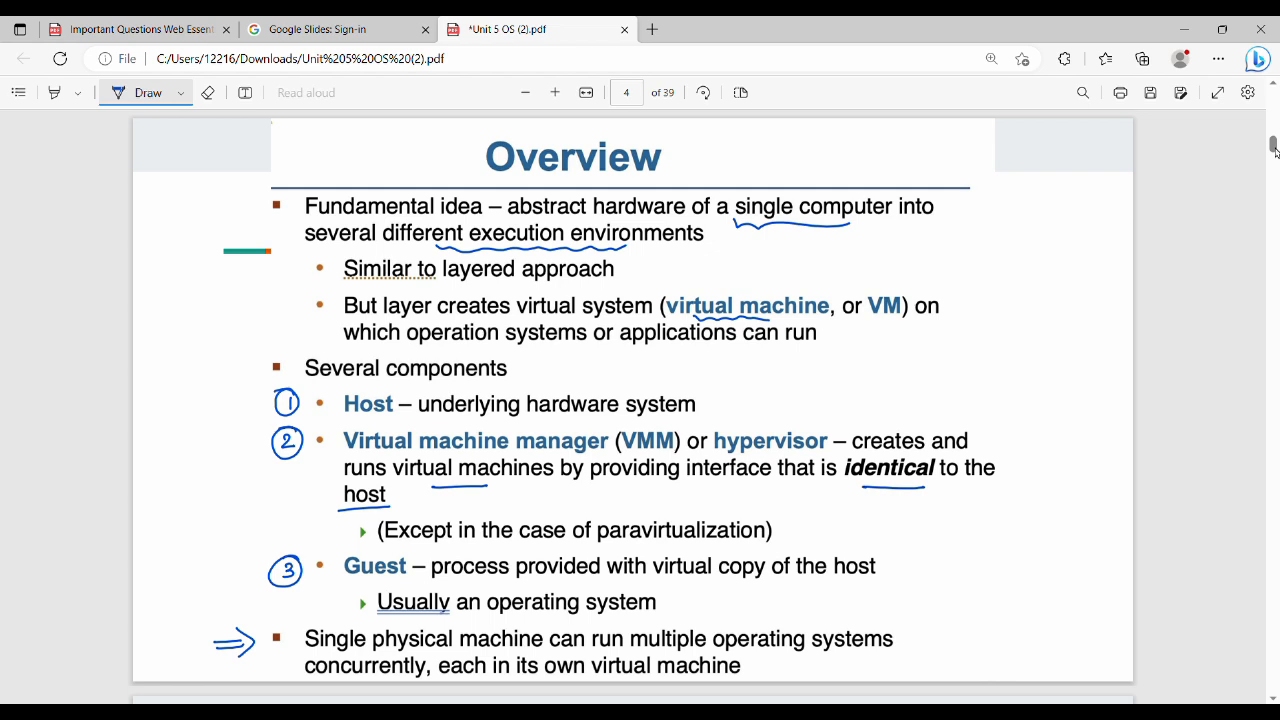